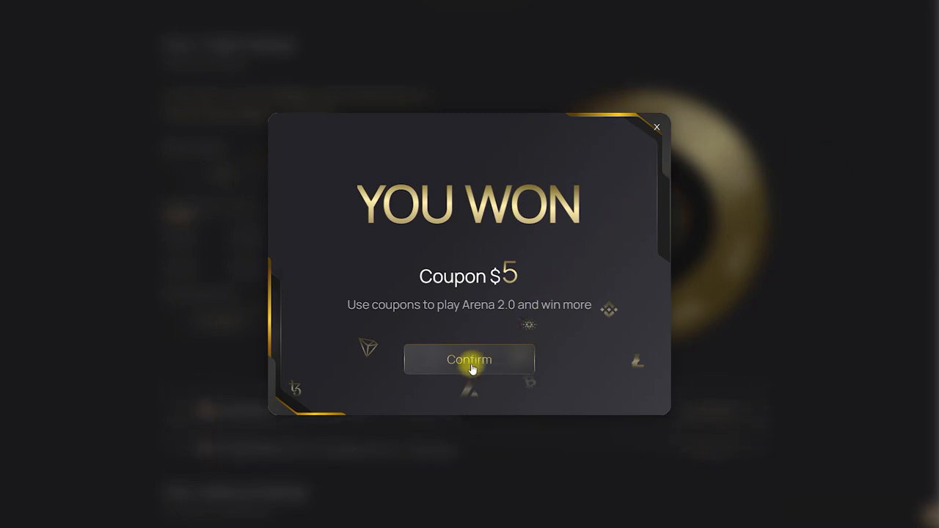
Collect the $5 coupon, spin the wheel once more and accept another $5 coupon
left_click(469, 359)
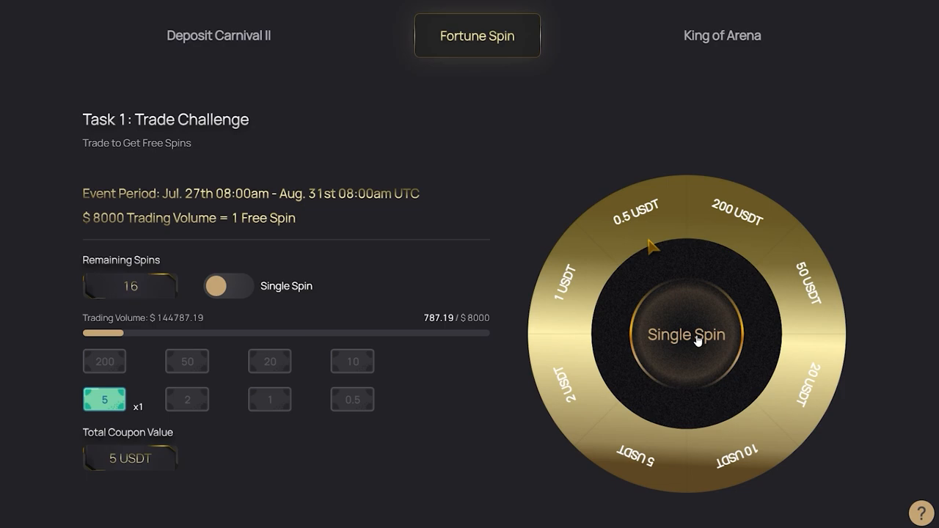
left_click(697, 337)
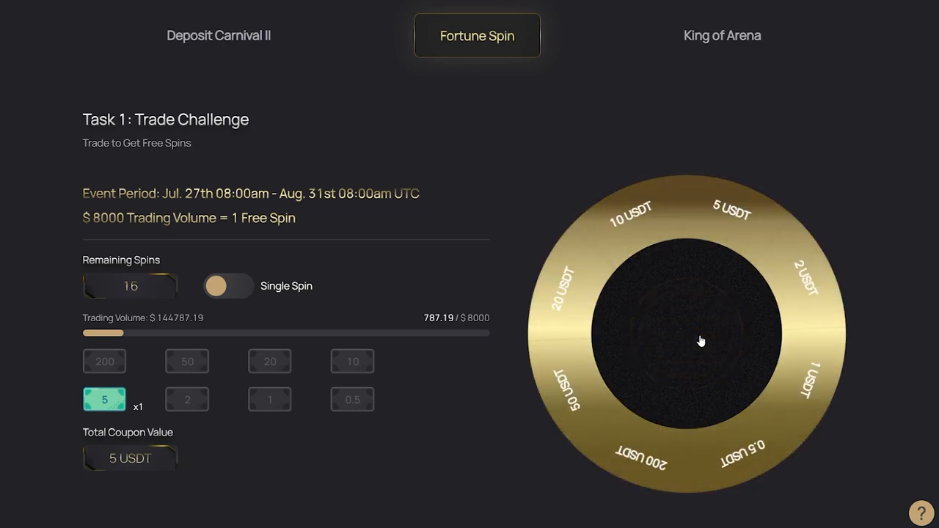
left_click(701, 340)
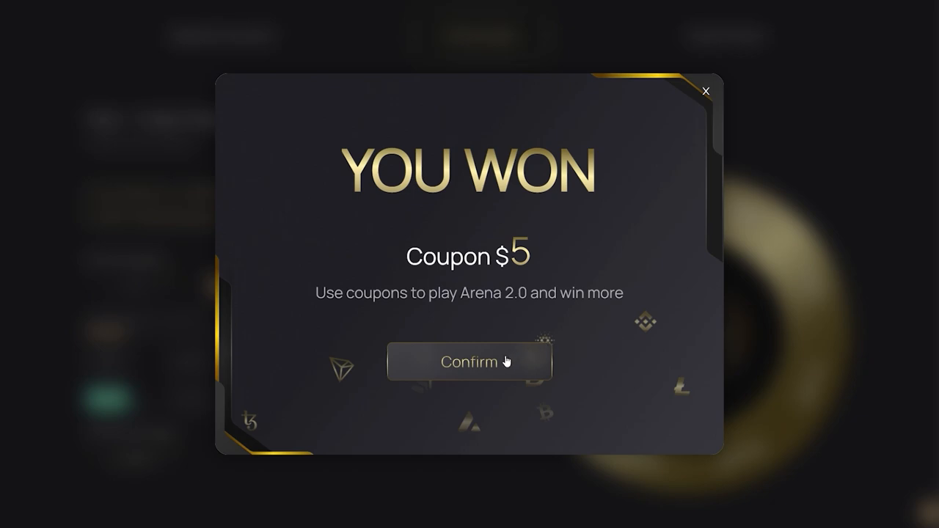
left_click(469, 361)
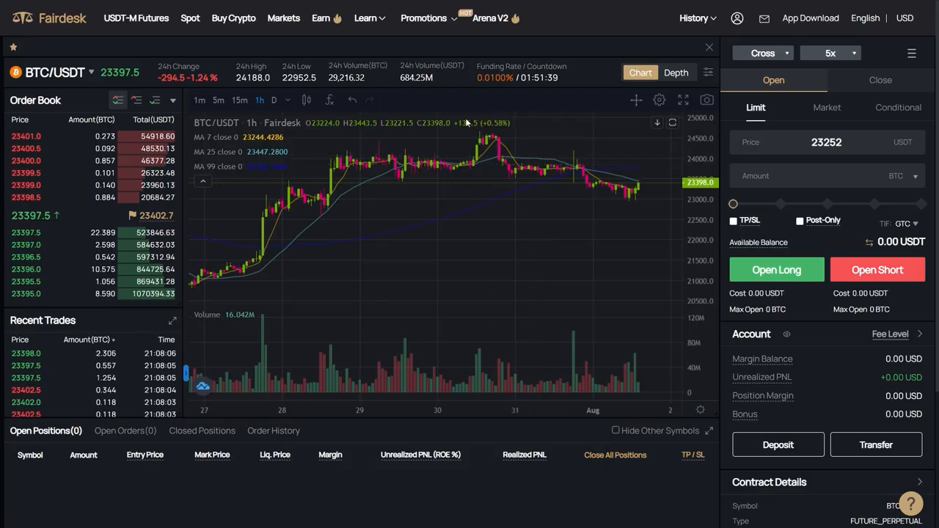
Go to the Arena 2.0 event page from the Promotions menu
left_click(420, 18)
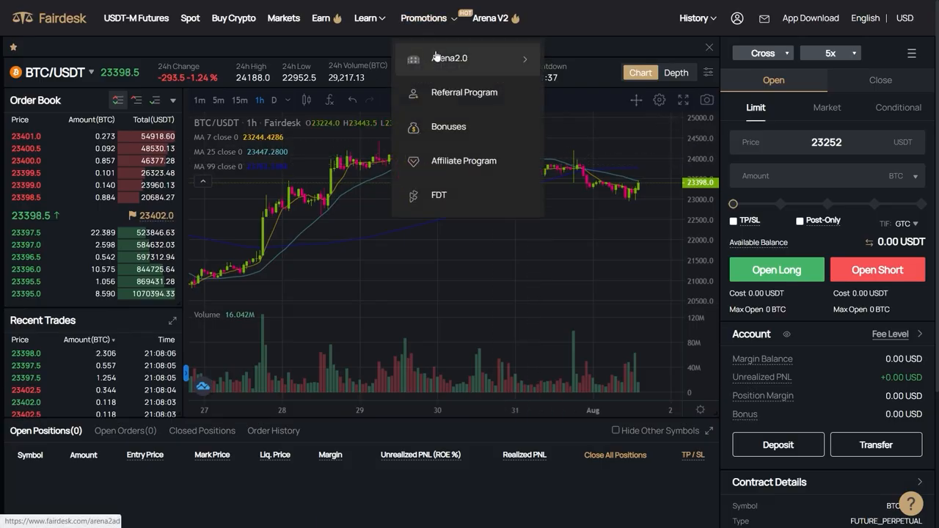
left_click(465, 58)
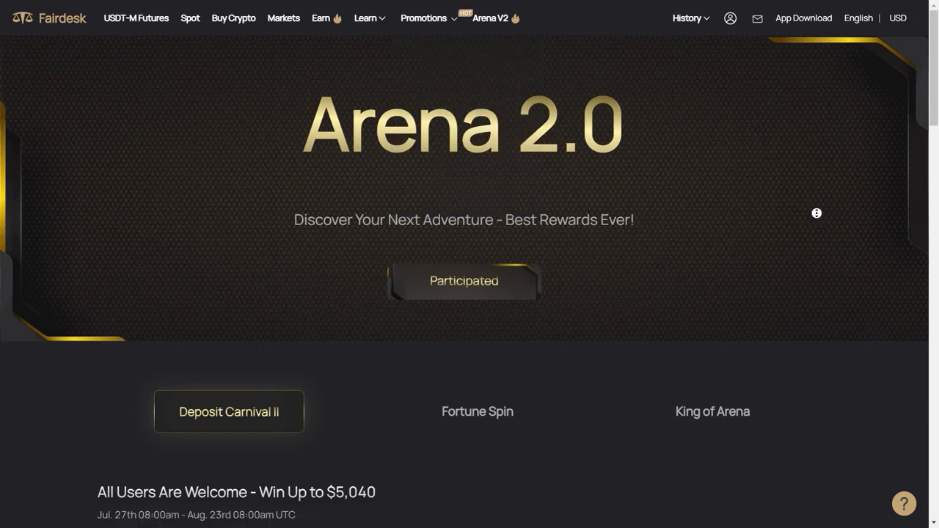
Switch to the Fortune Spin event, spin the wheel and accept the $10 coupon
left_click(476, 410)
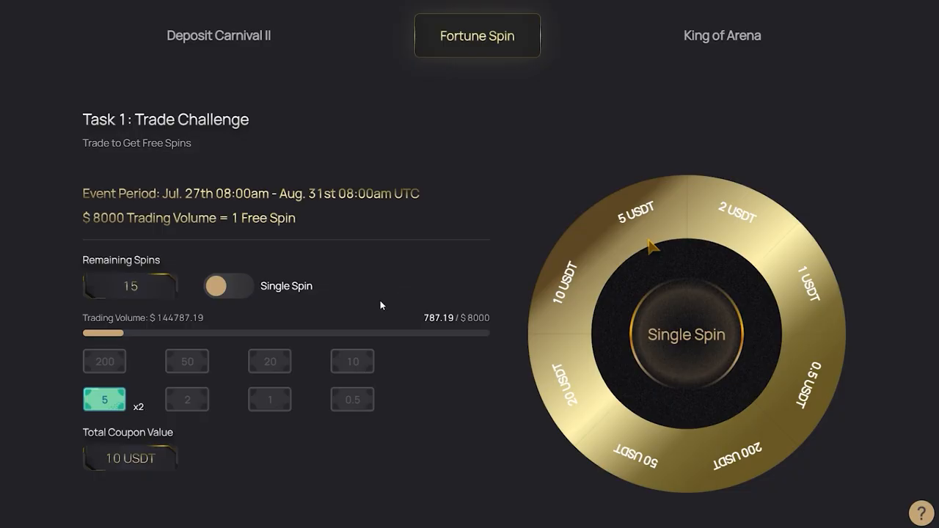
mouse_move(473, 190)
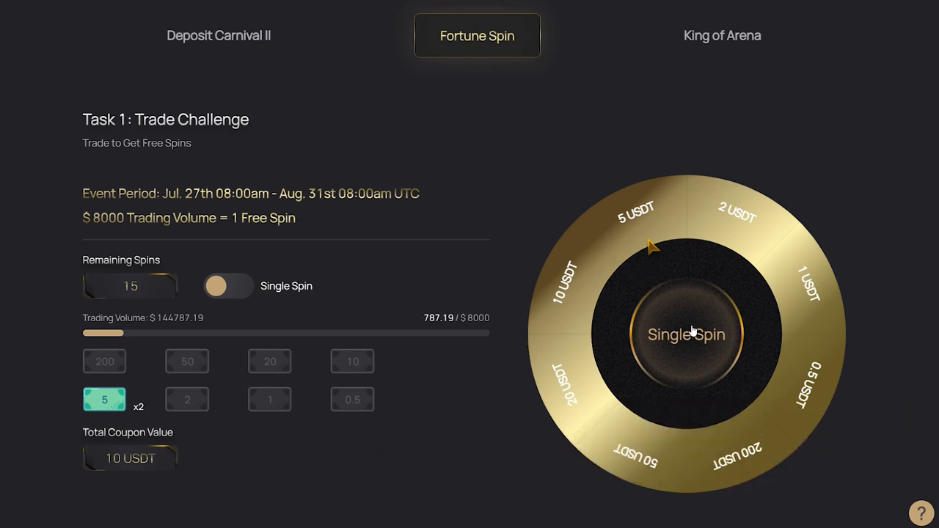
mouse_move(721, 333)
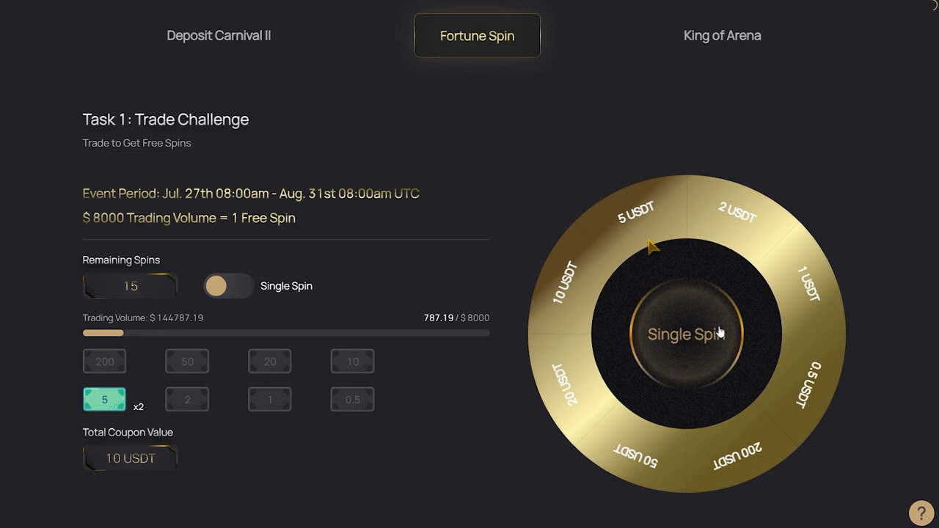
left_click(688, 334)
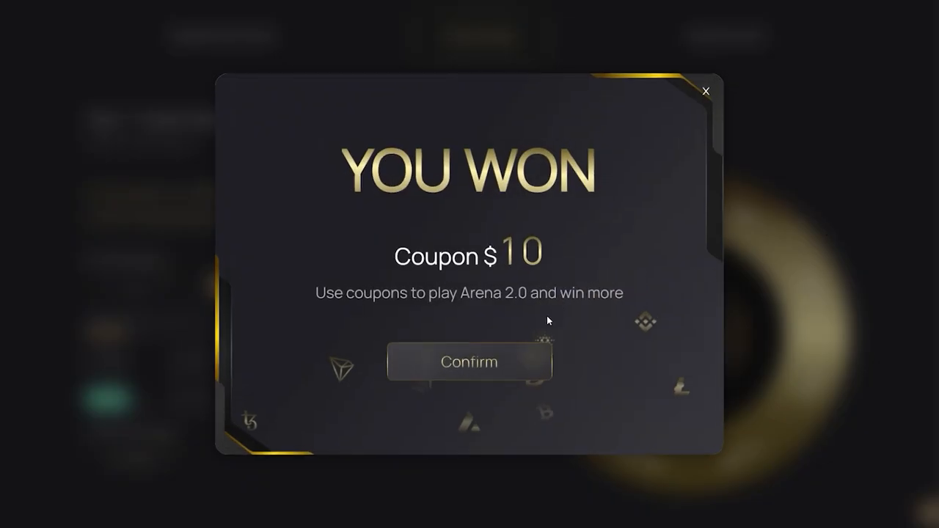
left_click(468, 362)
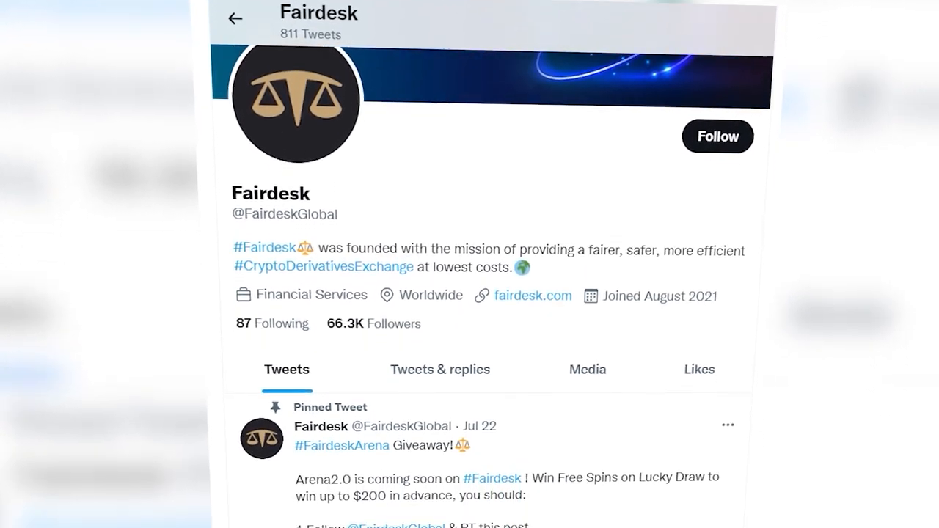
Scroll Fairdesk's Twitter profile down to the pinned Arena 2.0 giveaway tweet
scroll("down", 3)
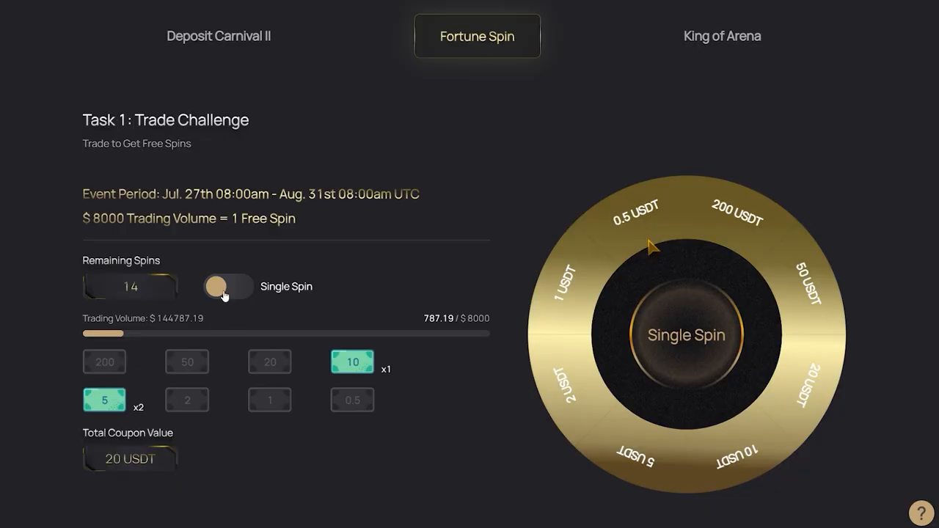
mouse_move(289, 333)
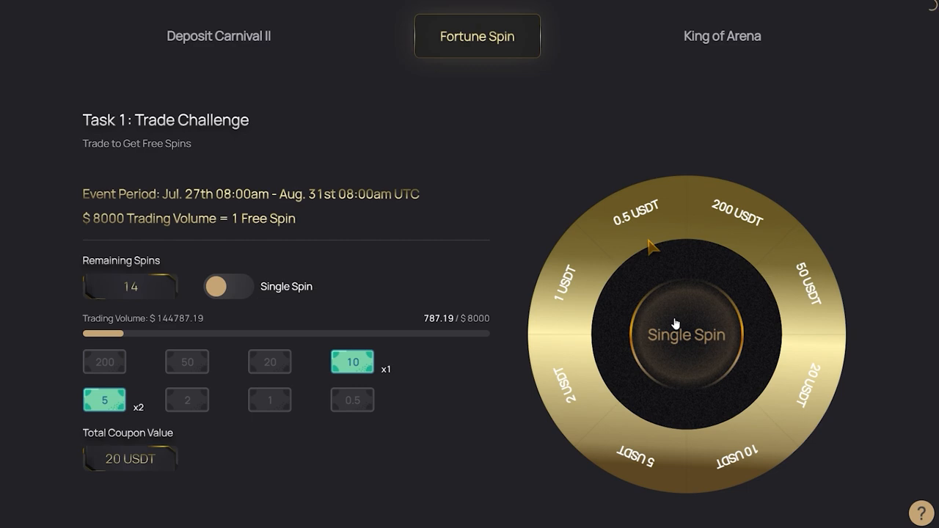
Spin the wheel again and accept the $2 coupon prize
left_click(678, 331)
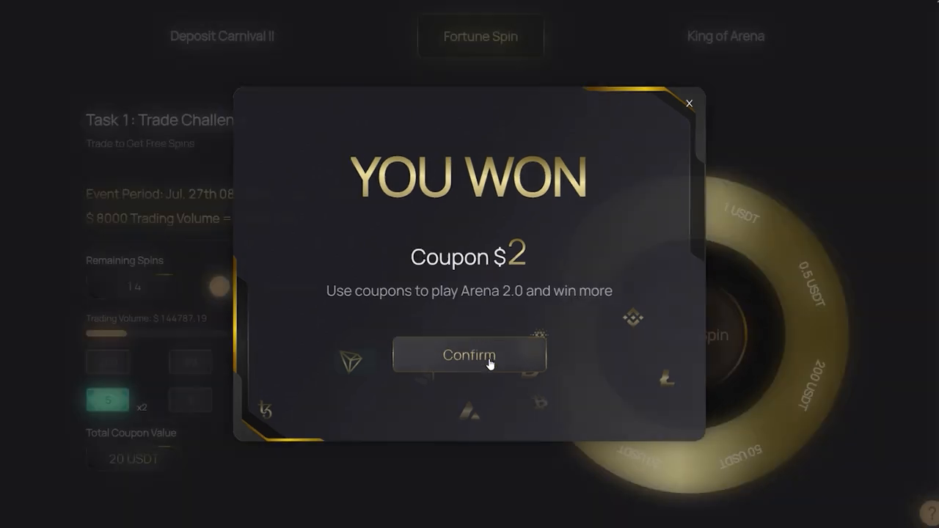
left_click(469, 356)
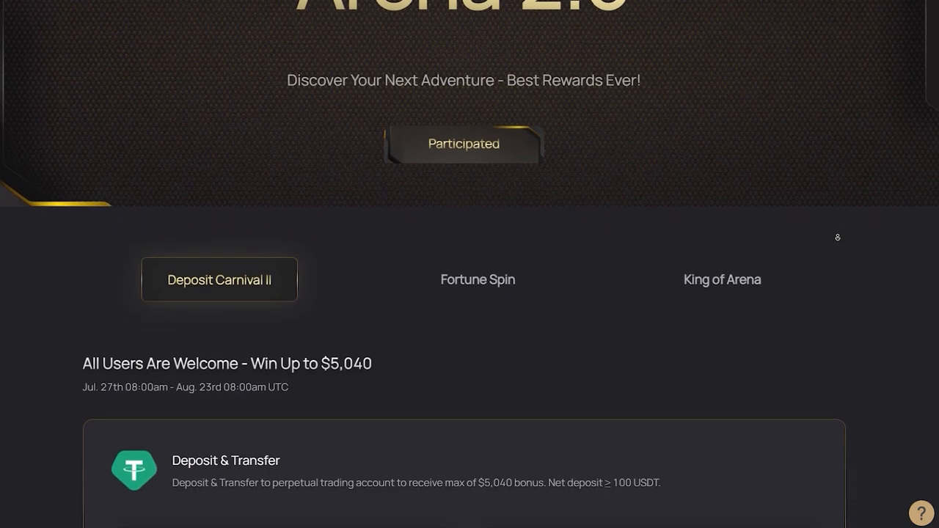
Scroll the Deposit Carnival II details down to the Deposit & Transfer section
scroll("down", 3)
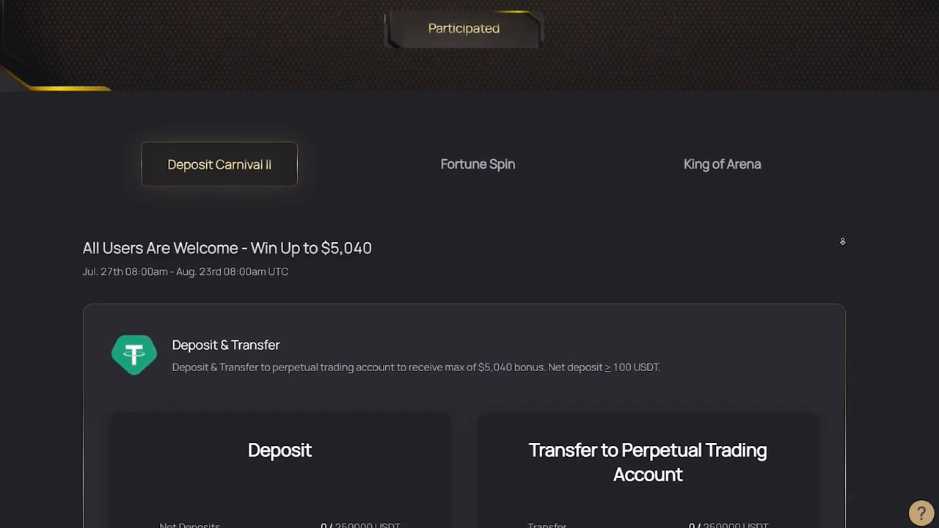